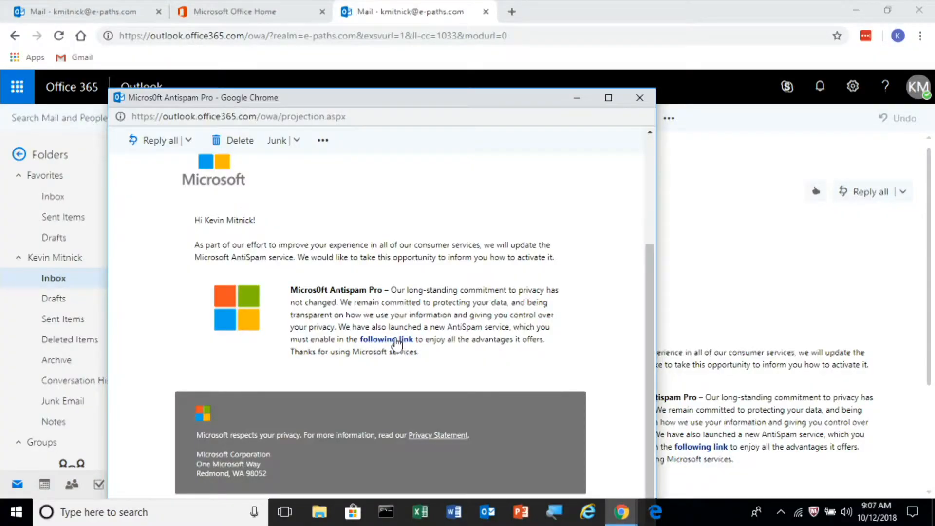
- Follow the email's 'following link' and choose the signed-in account on the Pick an account page
click(385, 339)
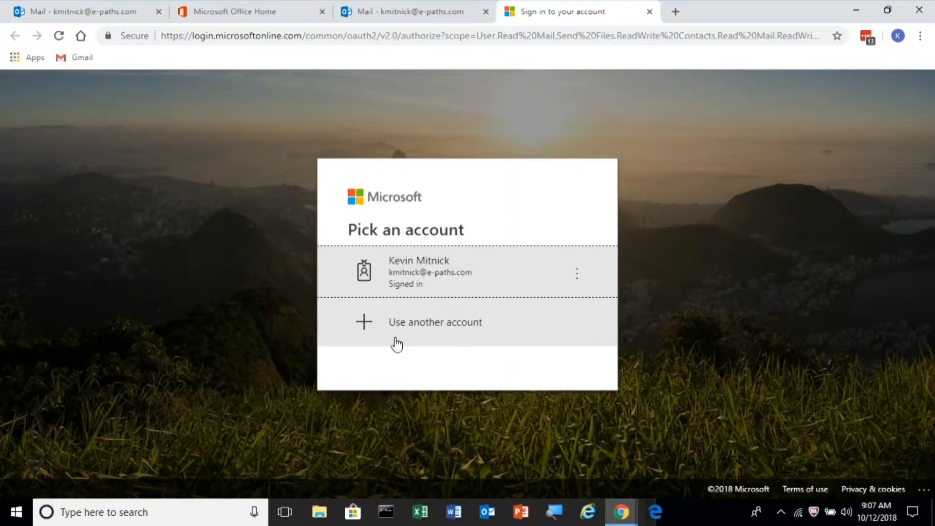
click(430, 272)
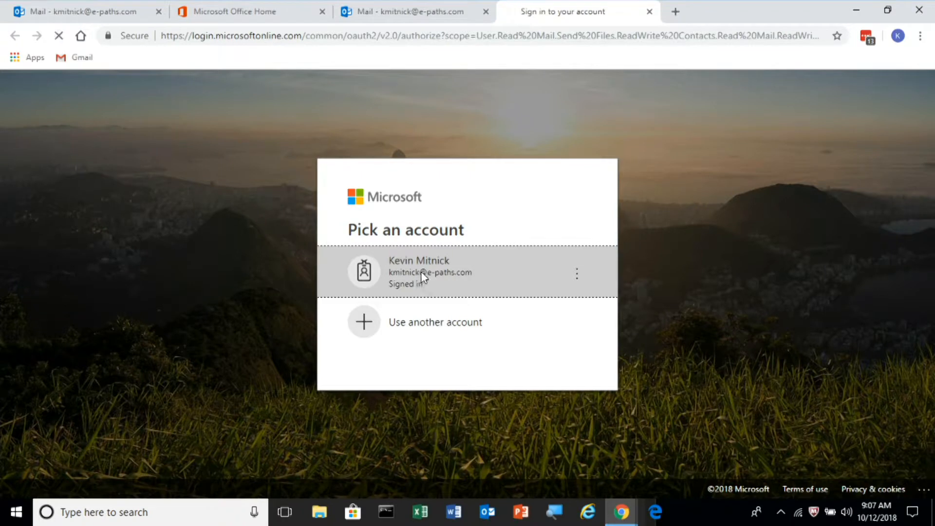
- Accept Micros0ft Antispam Pro's requested access to profile, mail, contacts and files
click(419, 272)
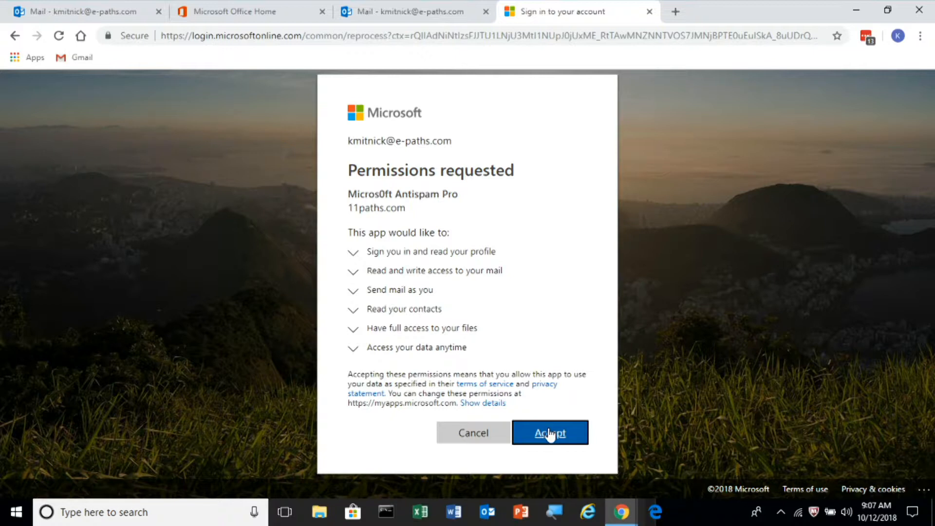
click(550, 433)
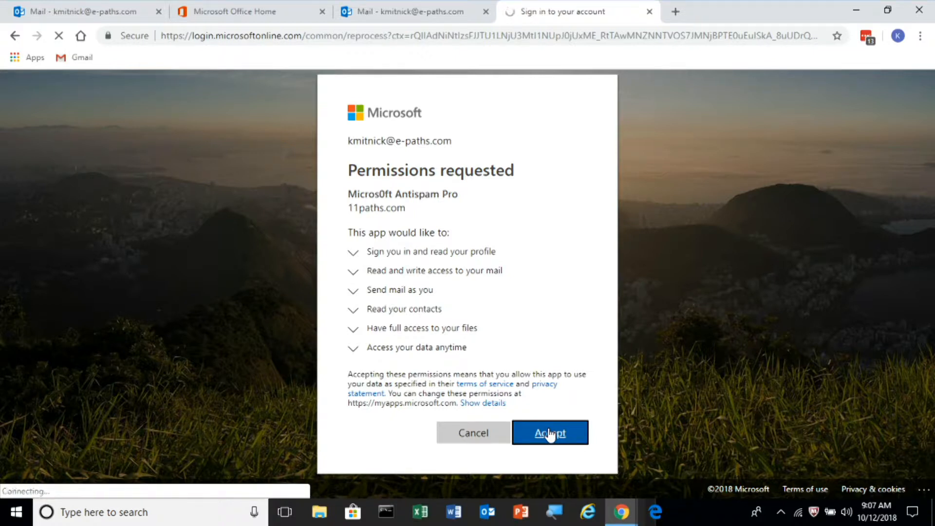
click(549, 432)
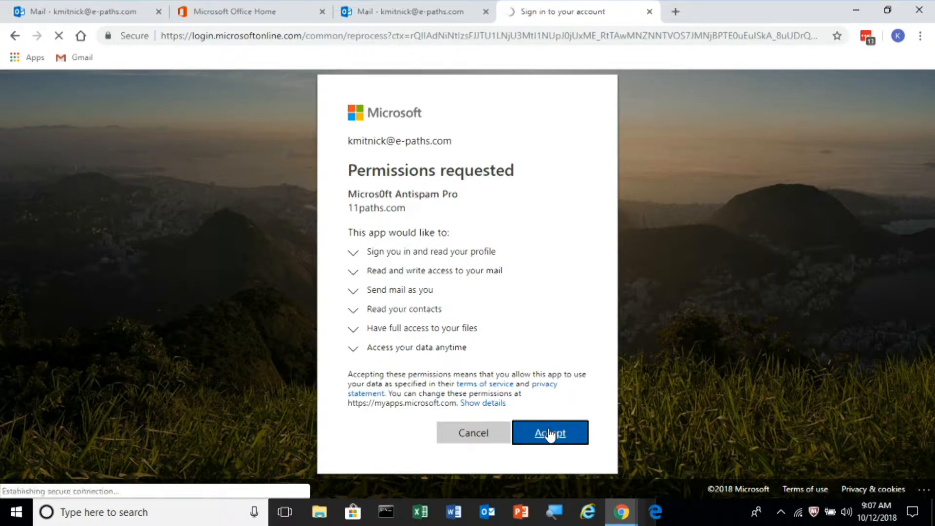